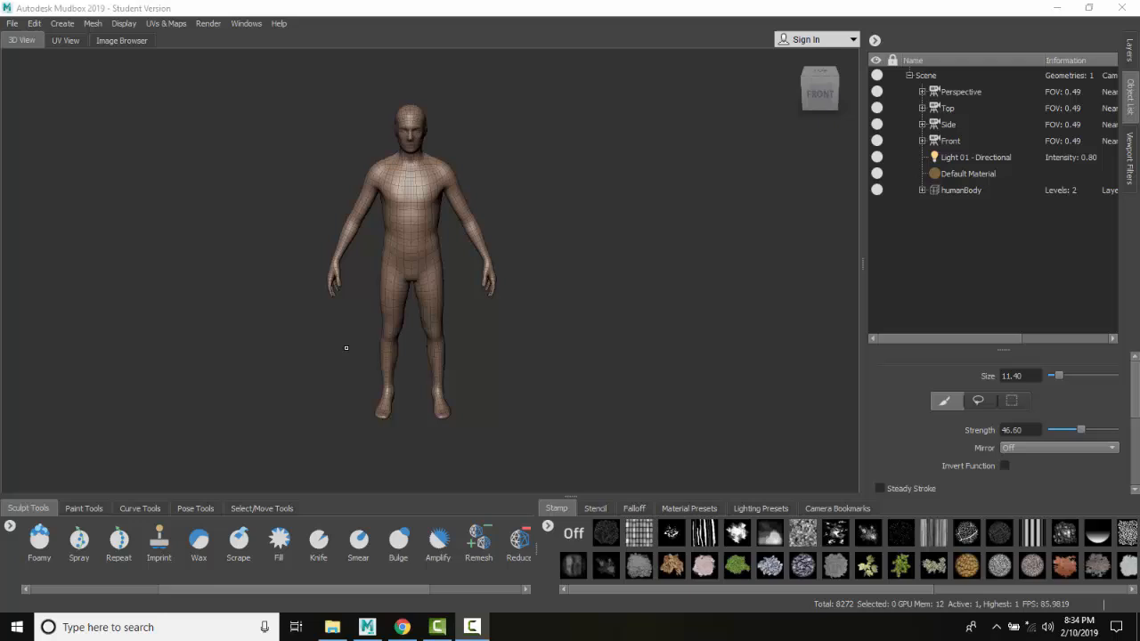
mouse_move(406, 260)
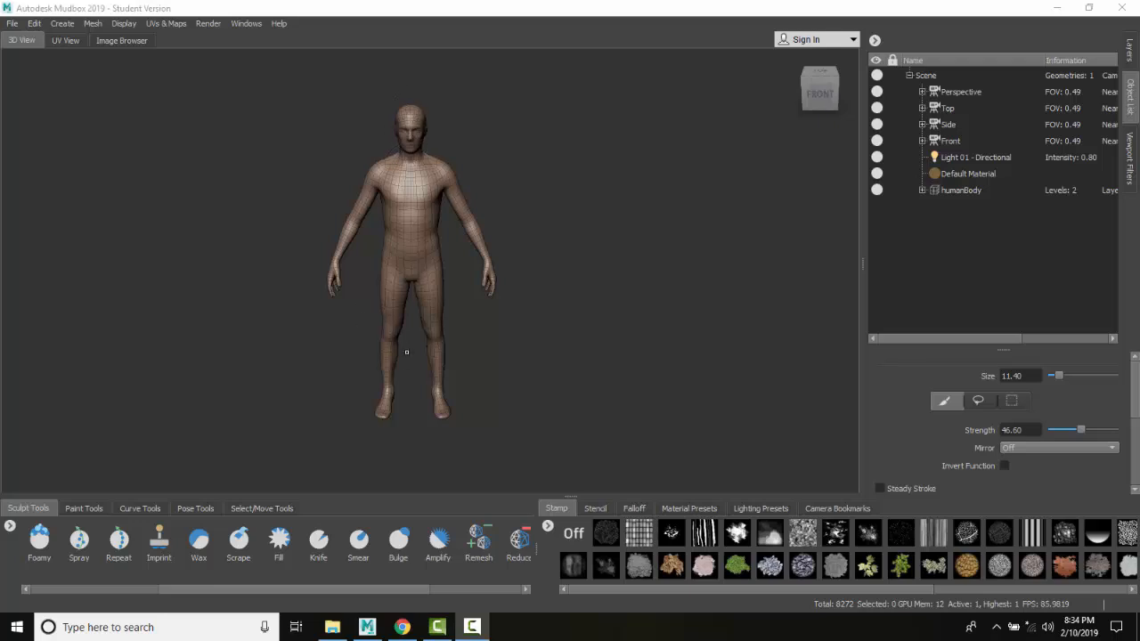
mouse_move(401, 347)
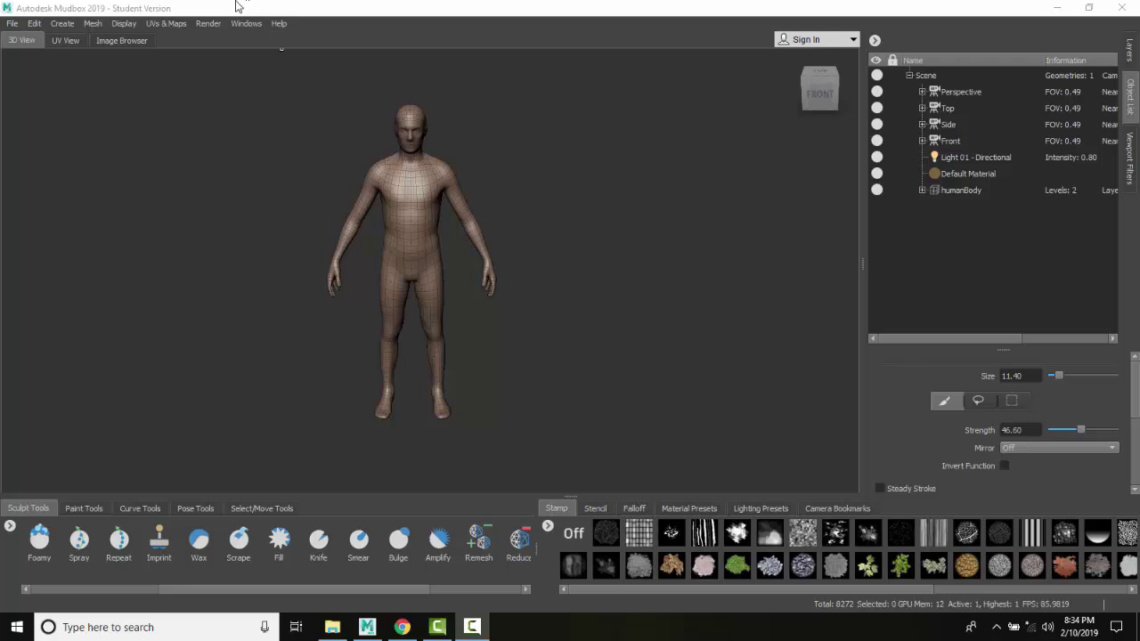
Review the program preferences from the Windows menu and accept them unchanged
click(246, 23)
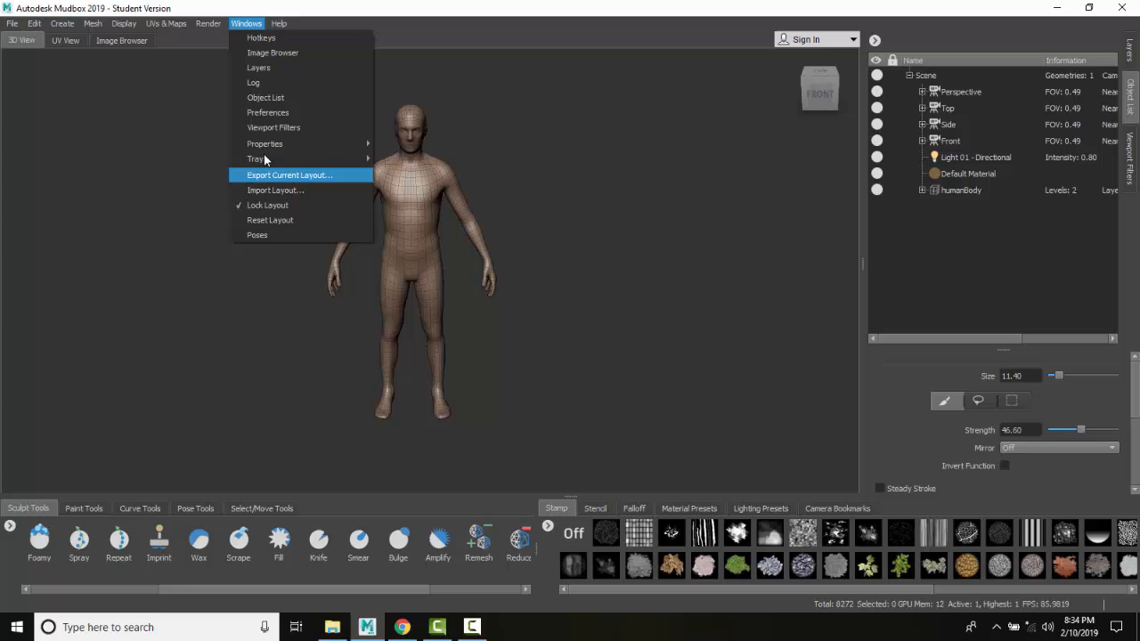
mouse_move(268, 112)
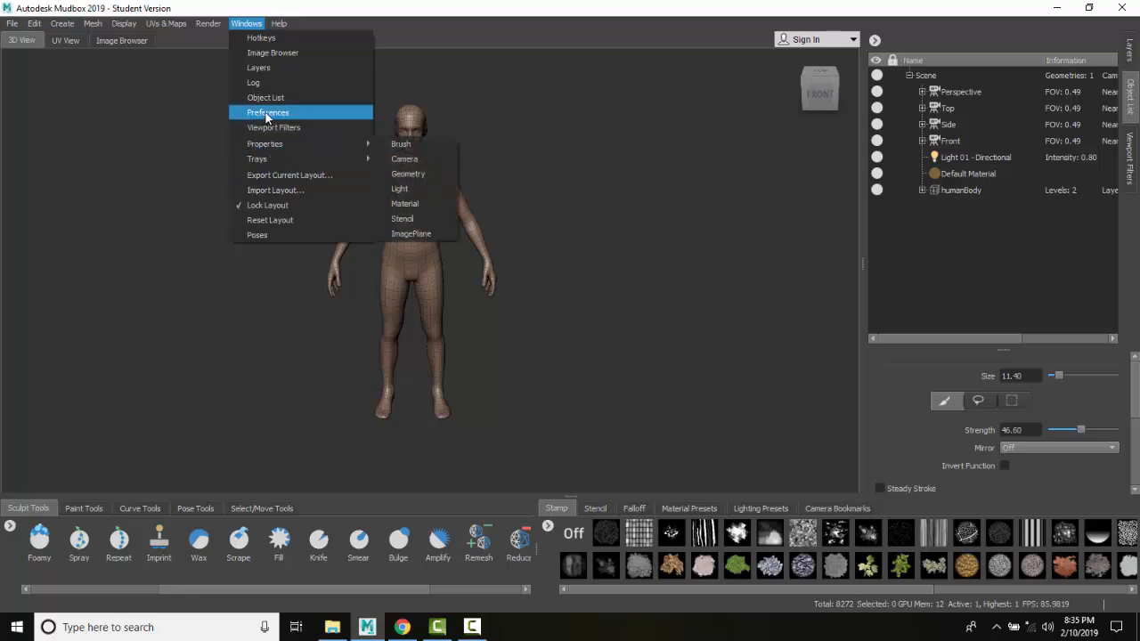
click(268, 112)
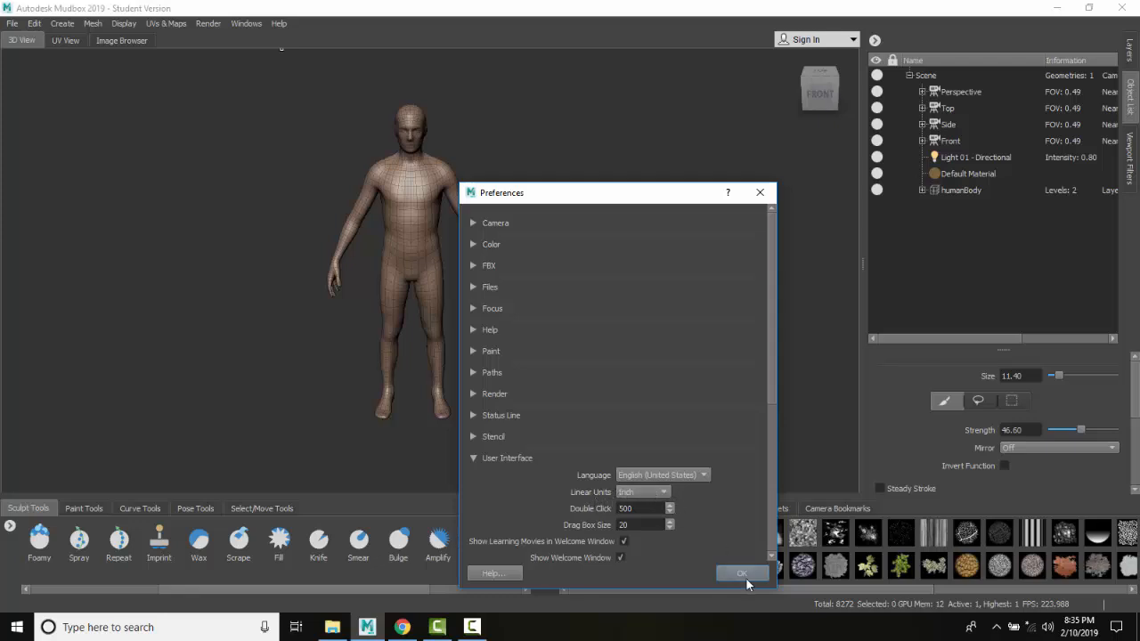
click(740, 574)
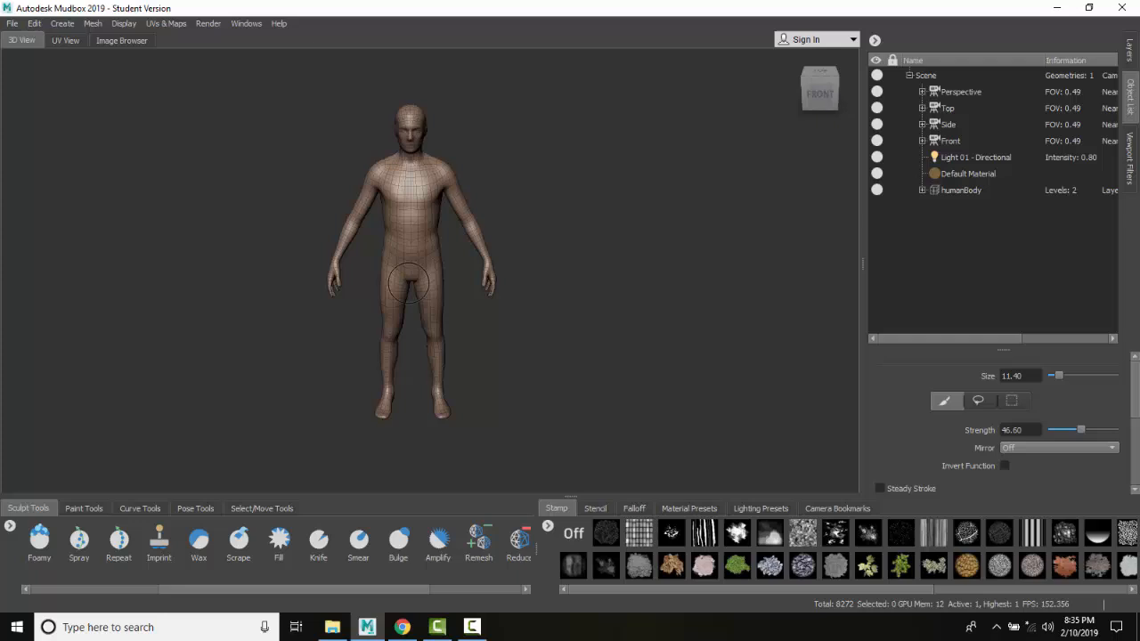
mouse_move(403, 282)
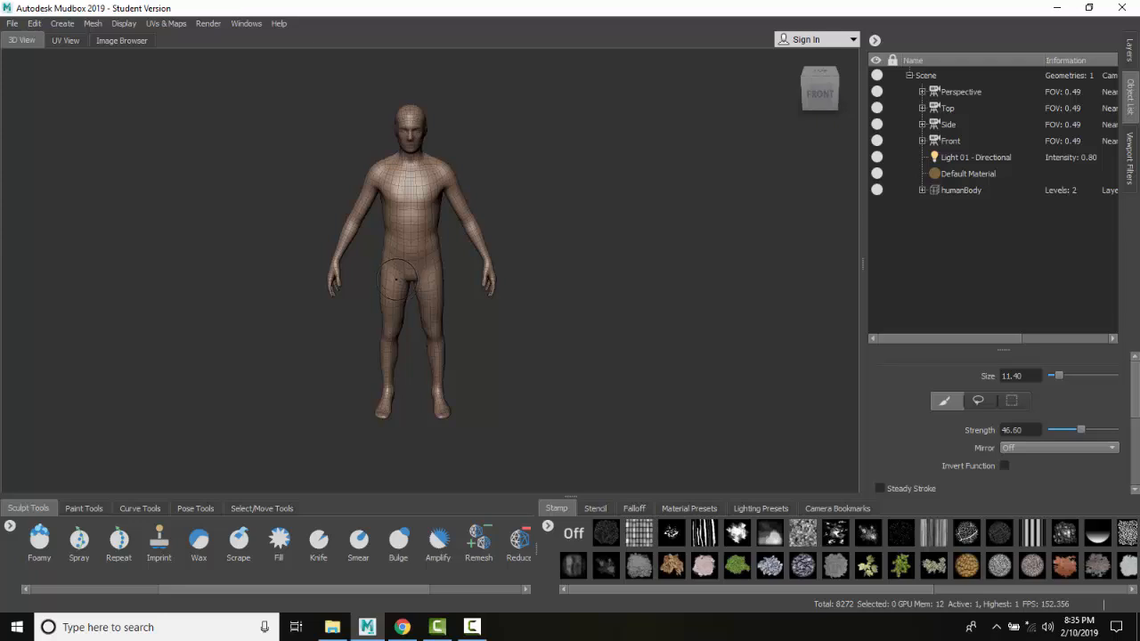
Switch to the Scale tool from the Select/Move Tools tray, placing its gizmo on the body
click(239, 541)
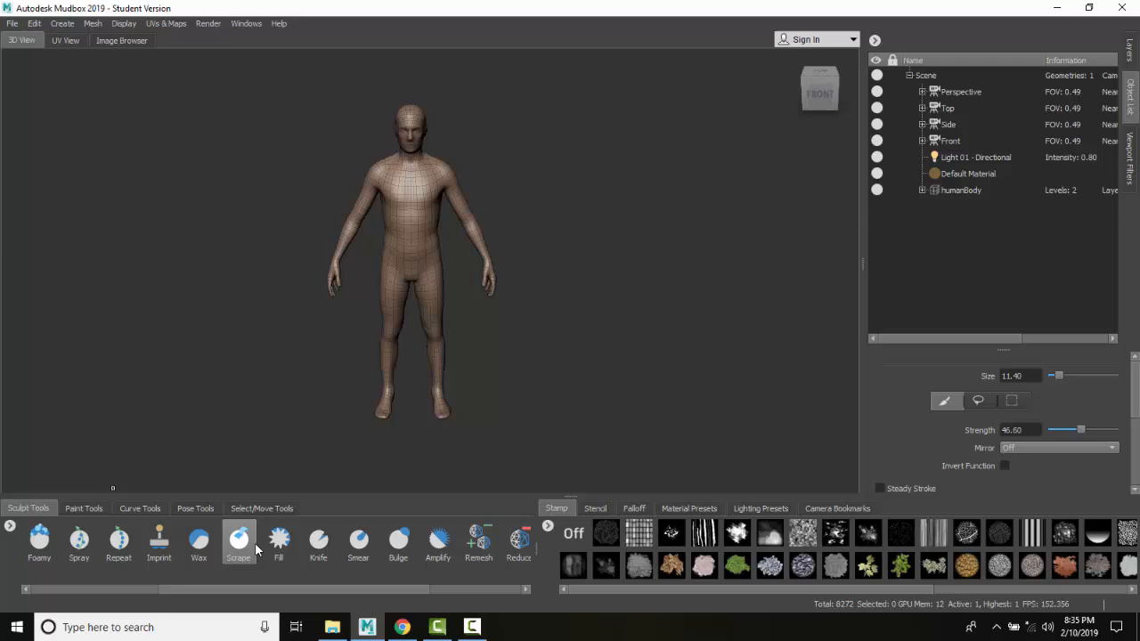
click(260, 508)
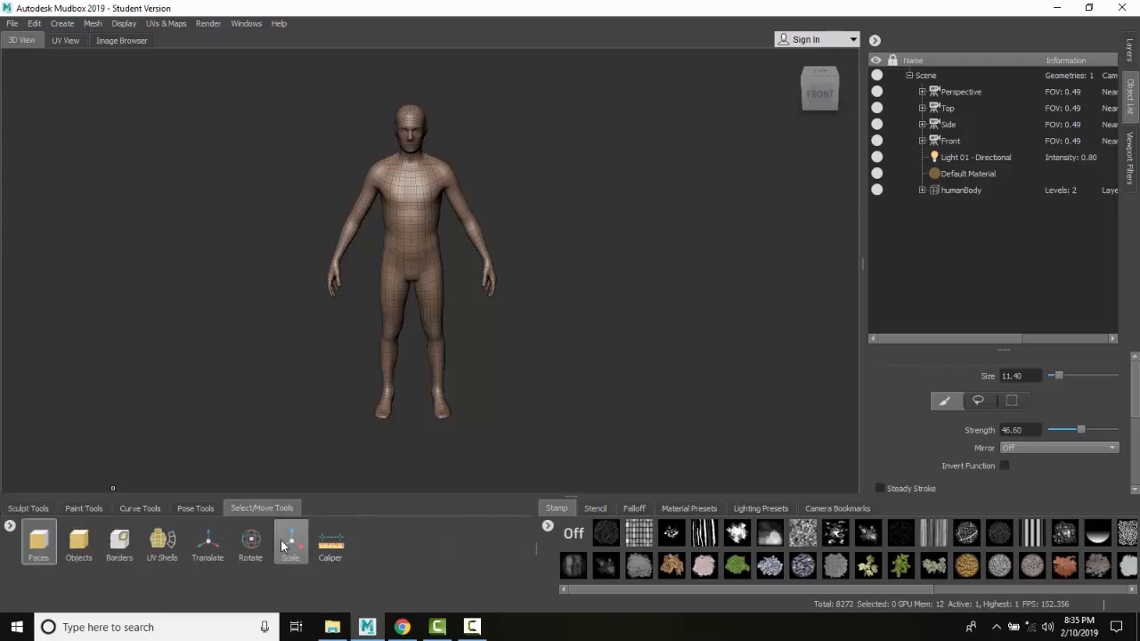
click(288, 541)
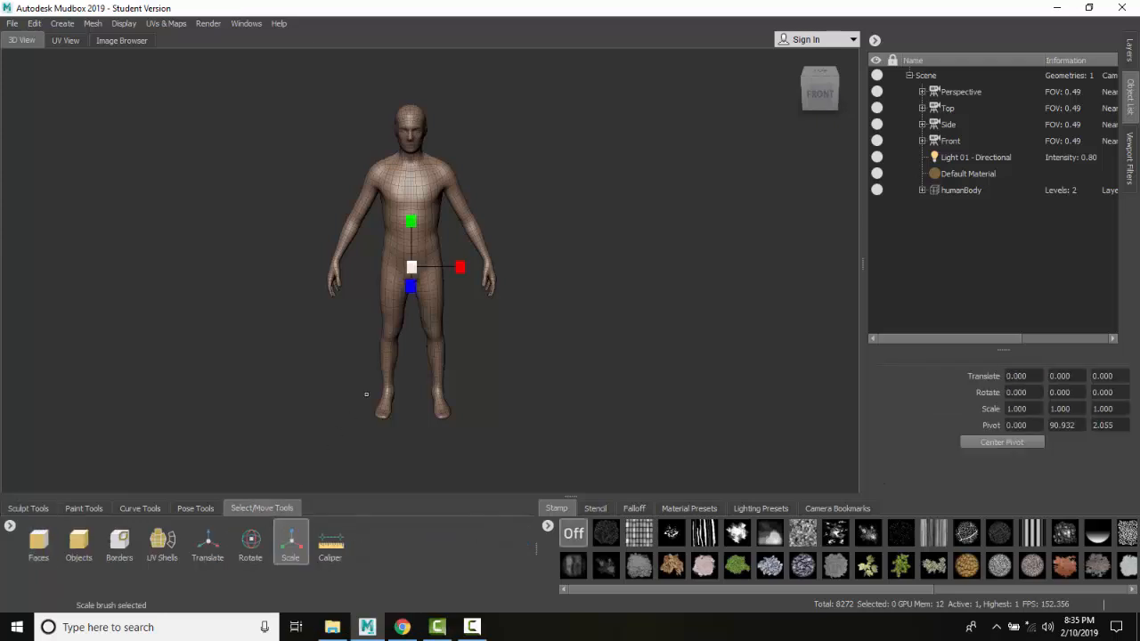
mouse_move(438, 242)
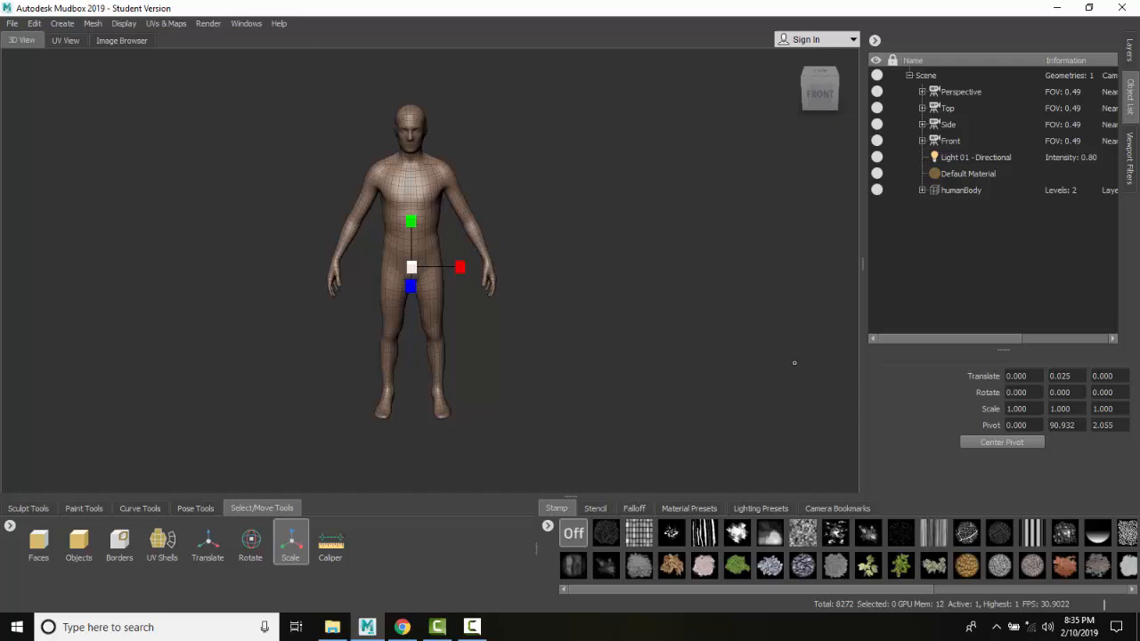
mouse_move(475, 267)
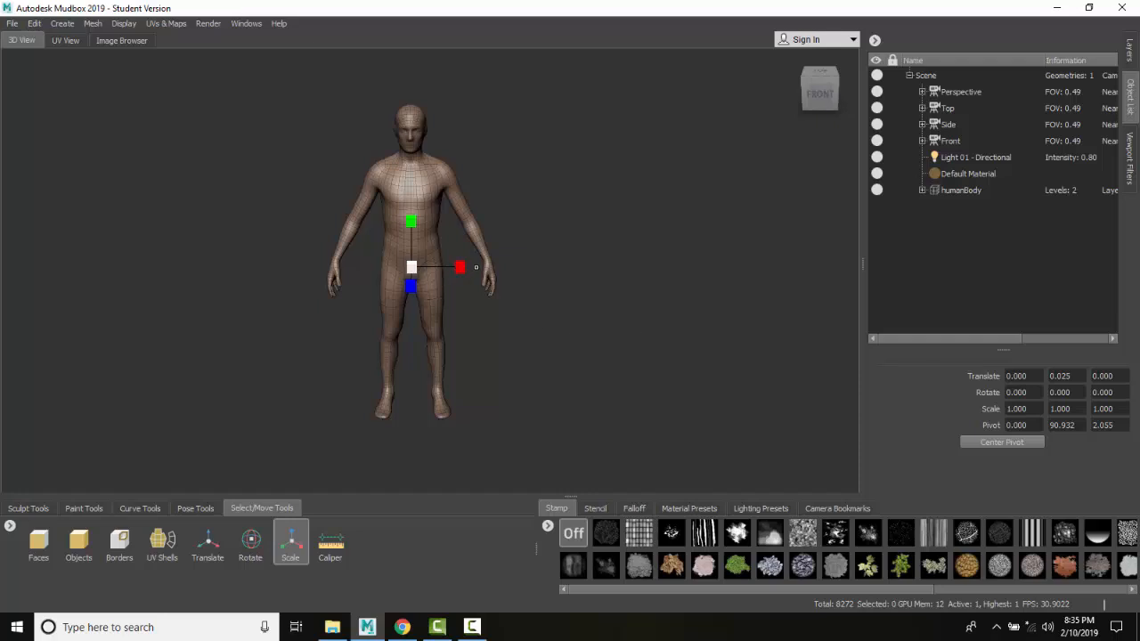
Scale the human body up with the gizmo to roughly 1.4 times its original size
drag(459, 267, 492, 267)
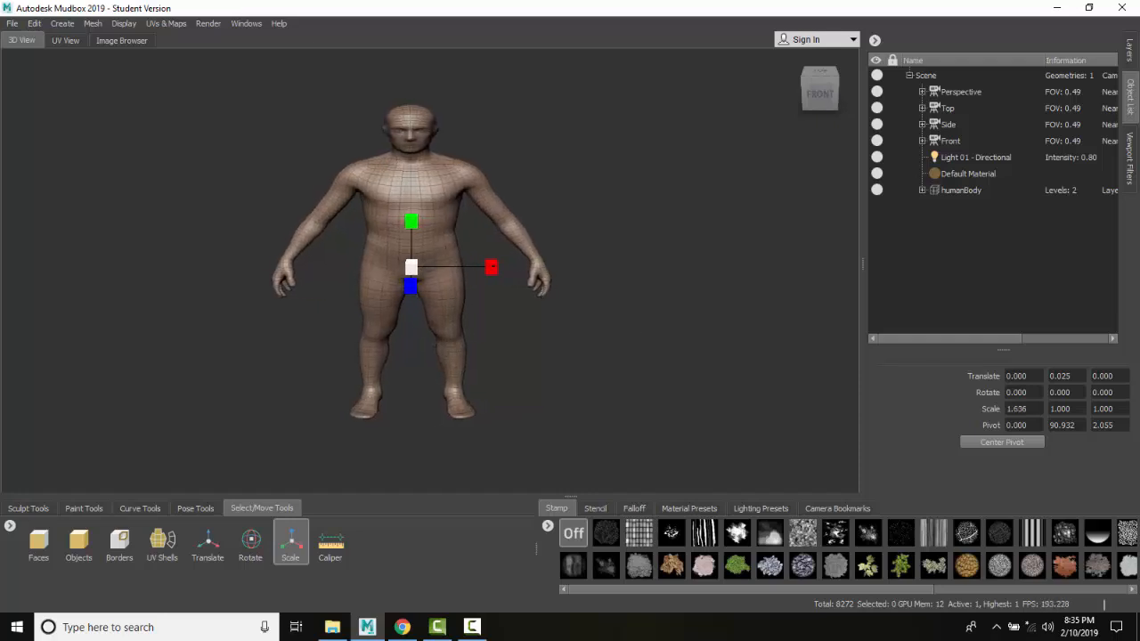
drag(492, 267, 483, 267)
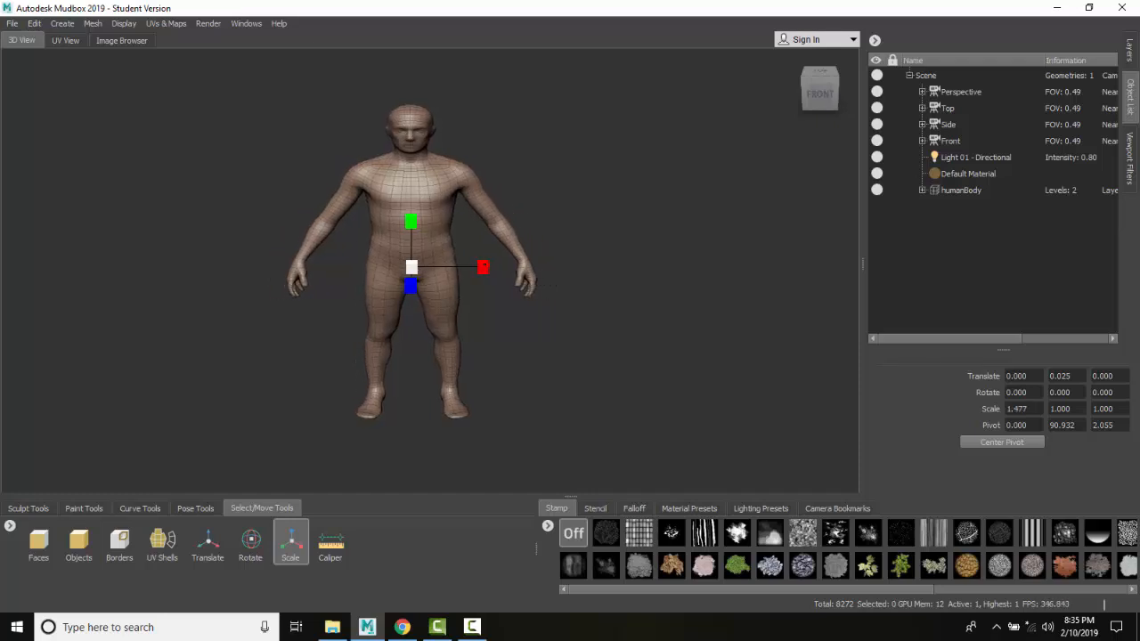
drag(483, 267, 495, 268)
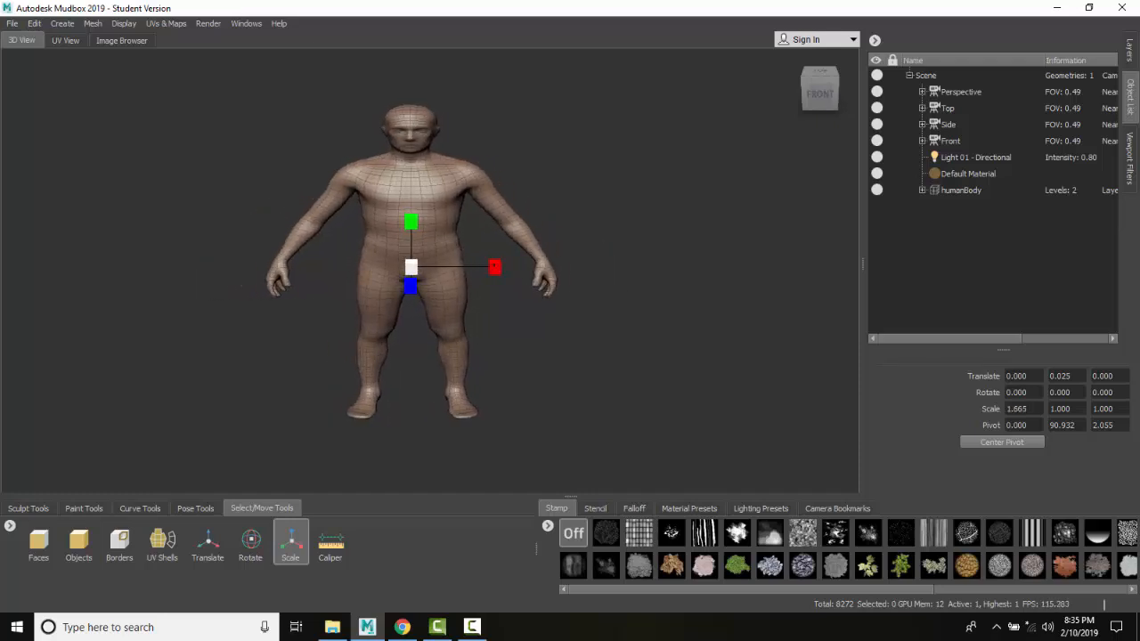
drag(495, 268, 481, 267)
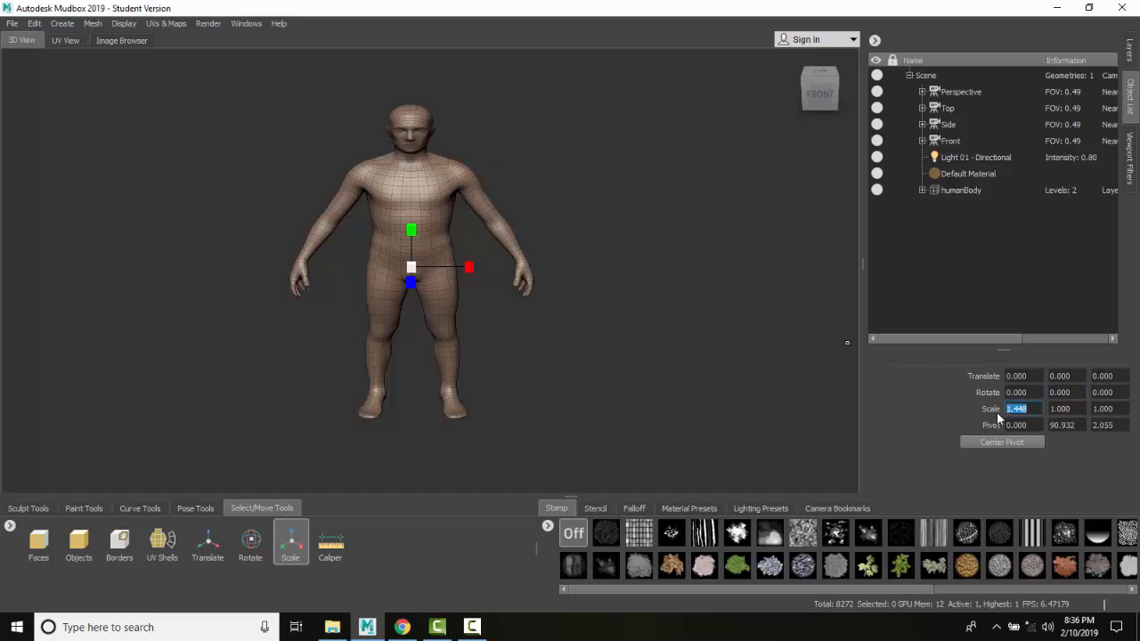
Set the X, Y and Z Scale values to 0.400, shrinking the body uniformly
text(0.400)
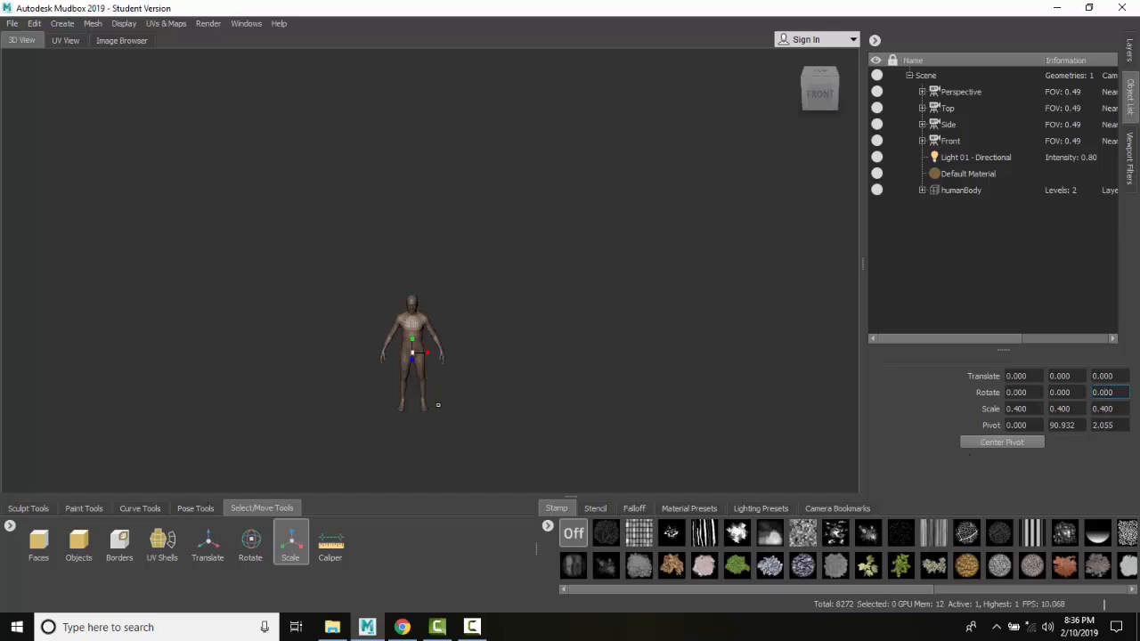
mouse_move(388, 424)
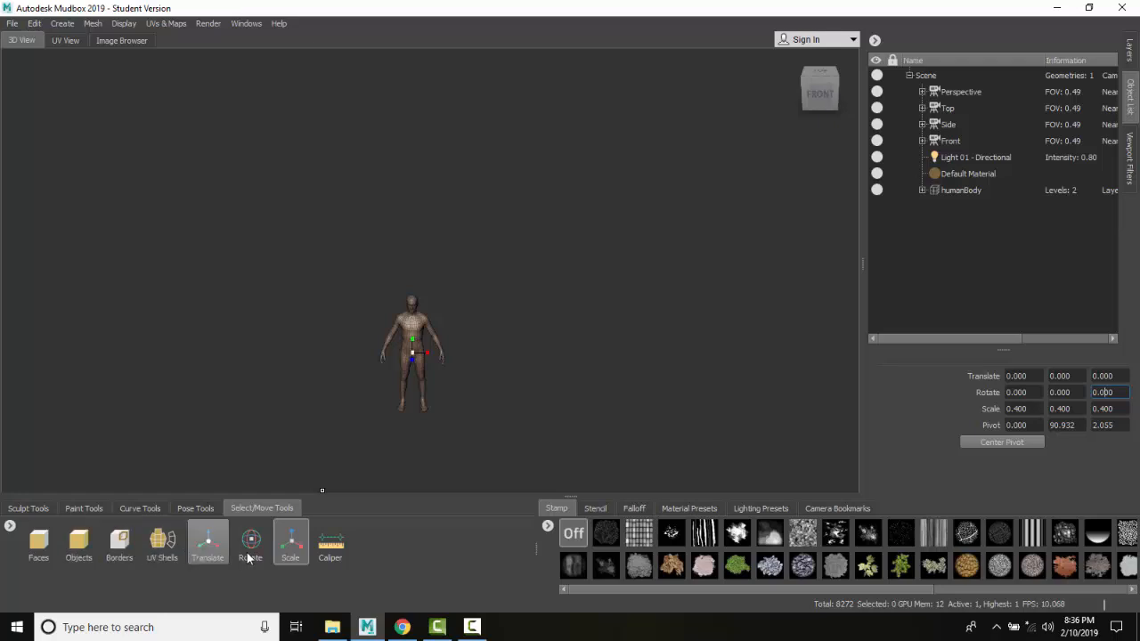
Activate the Caliper tool to measure the shrunken body
click(332, 541)
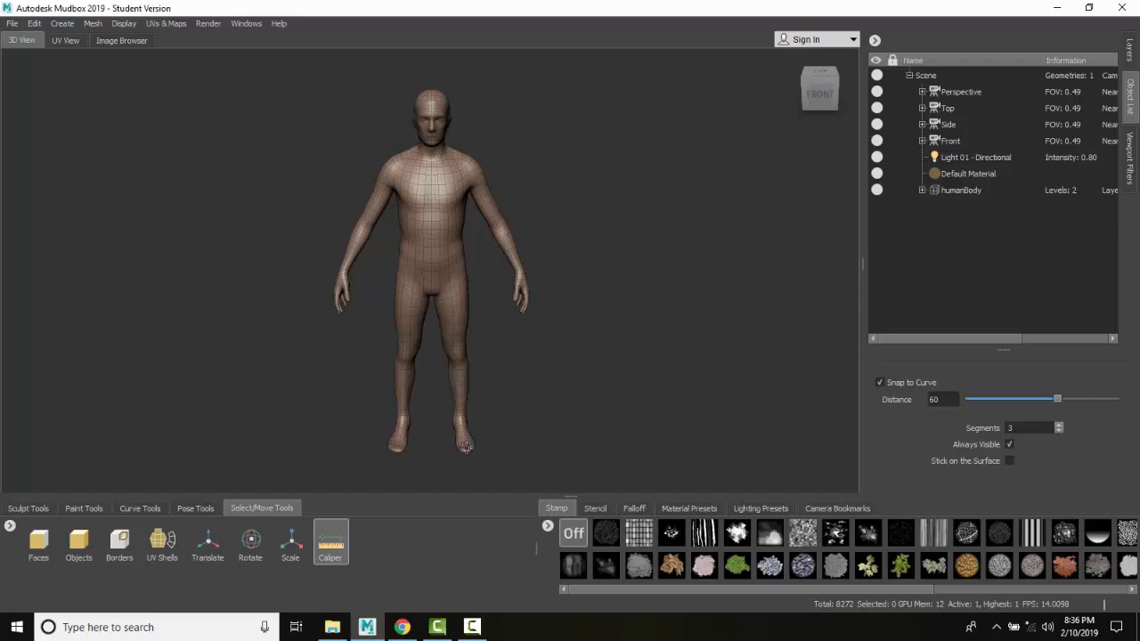
Measure from the foot to the top of the head, reading a distance of about 72.24
drag(448, 235, 466, 449)
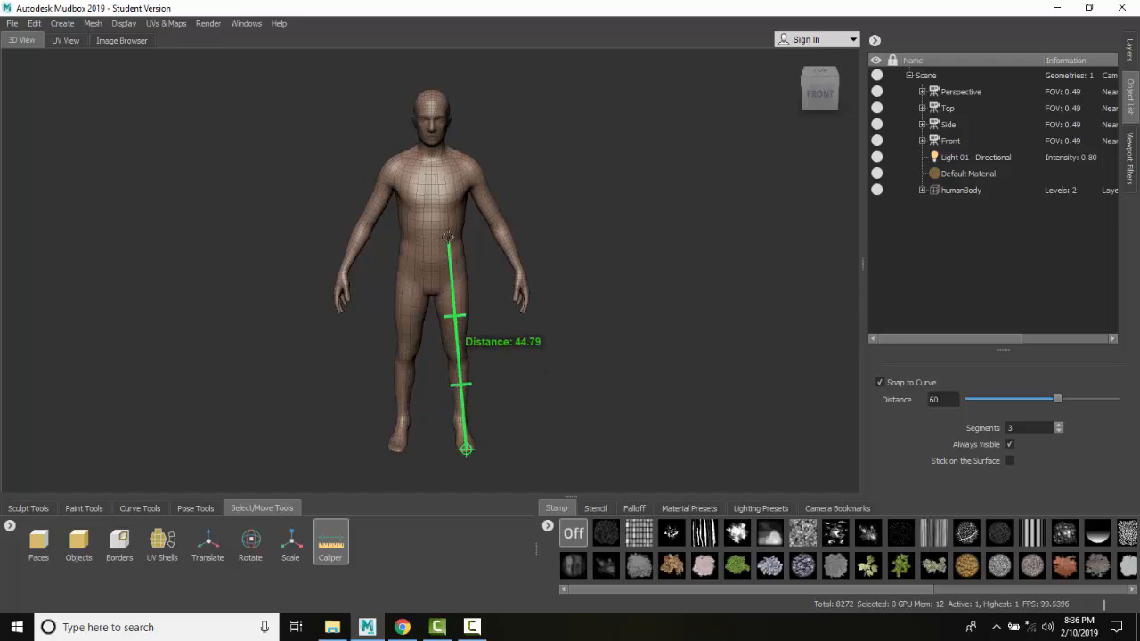
drag(449, 237, 431, 89)
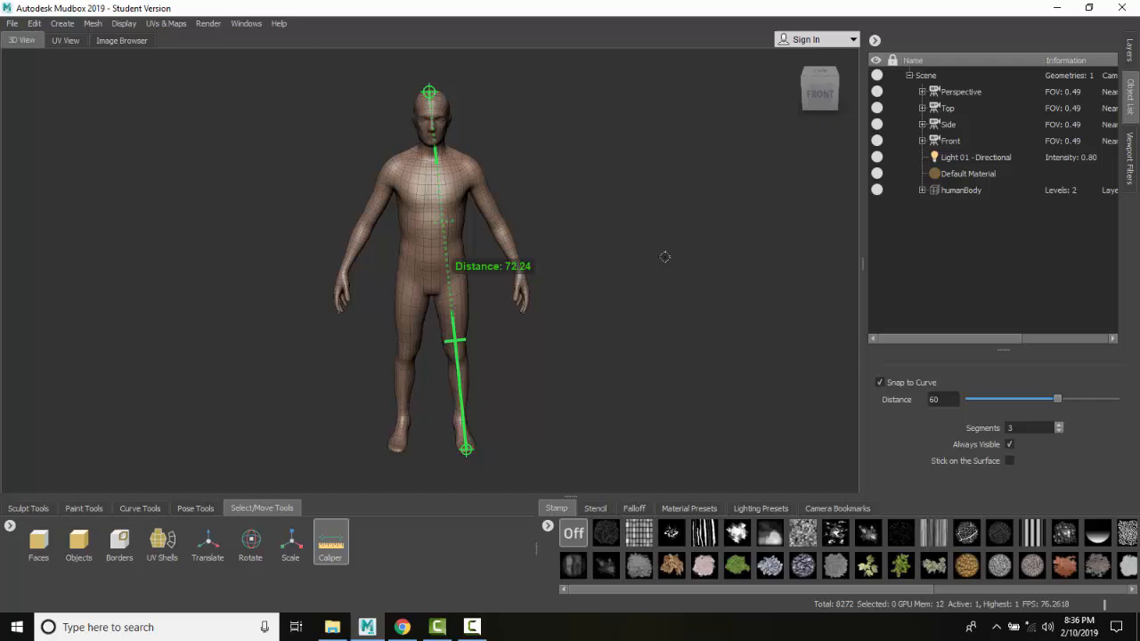
mouse_move(649, 260)
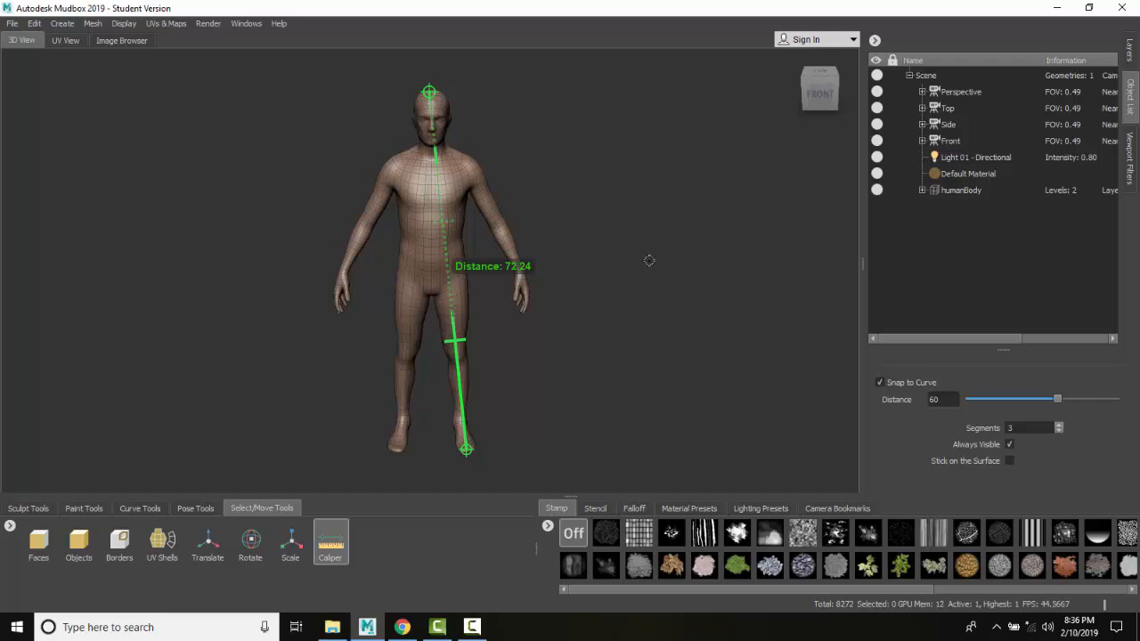
mouse_move(641, 258)
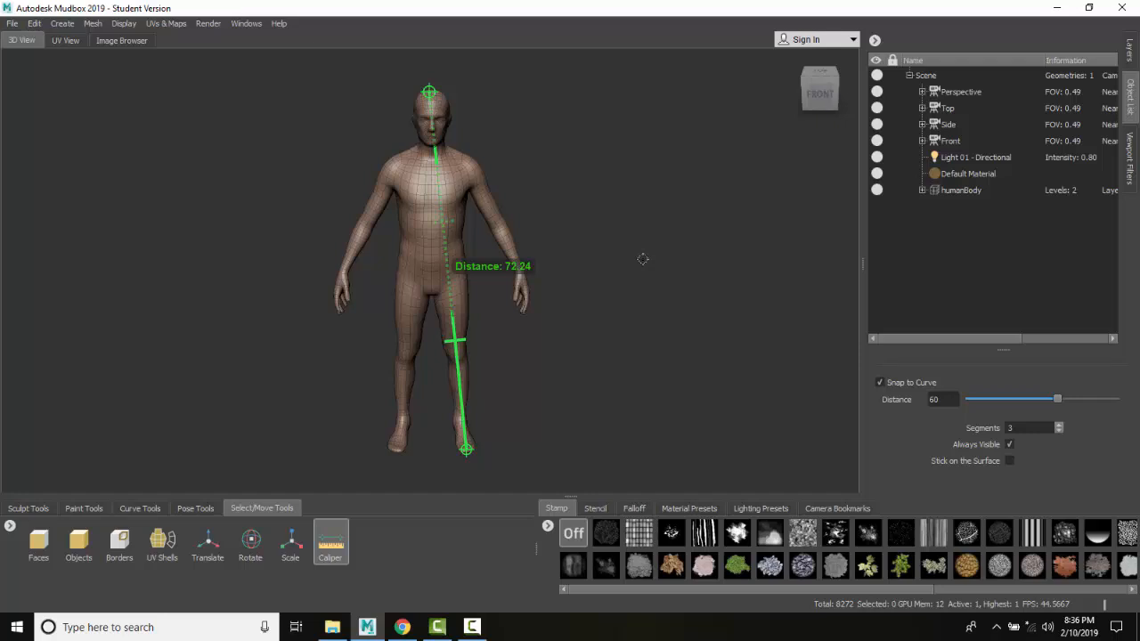
mouse_move(420, 542)
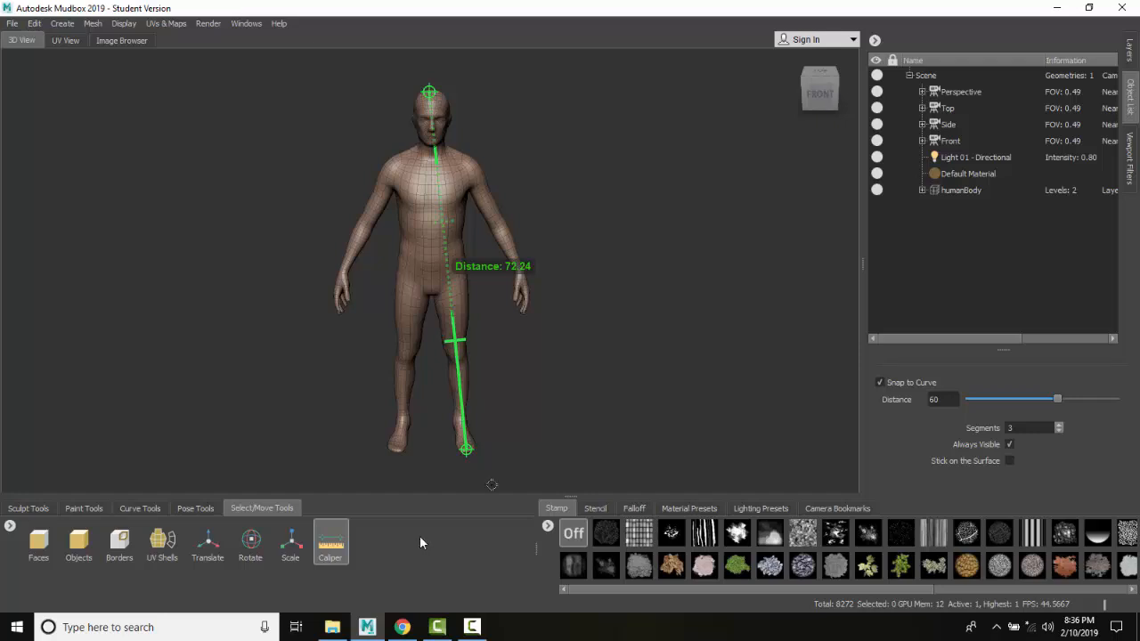
Reactivate the Scale tool and confirm the Scale fields still read 0.400 on X, Y and Z
click(289, 541)
text(0.400)
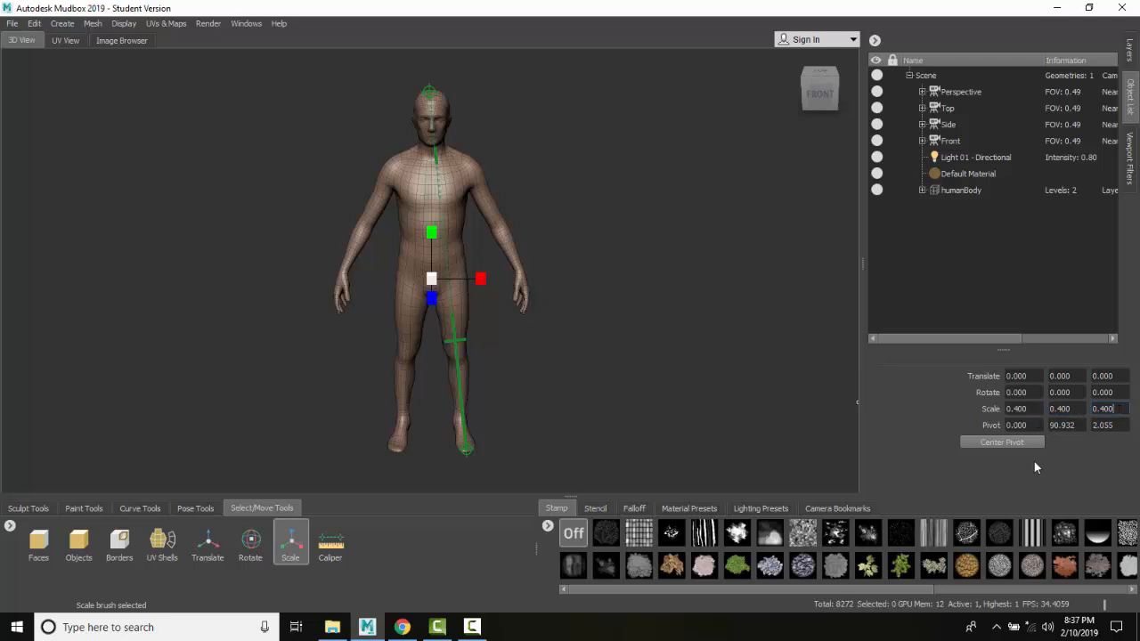
mouse_move(844, 411)
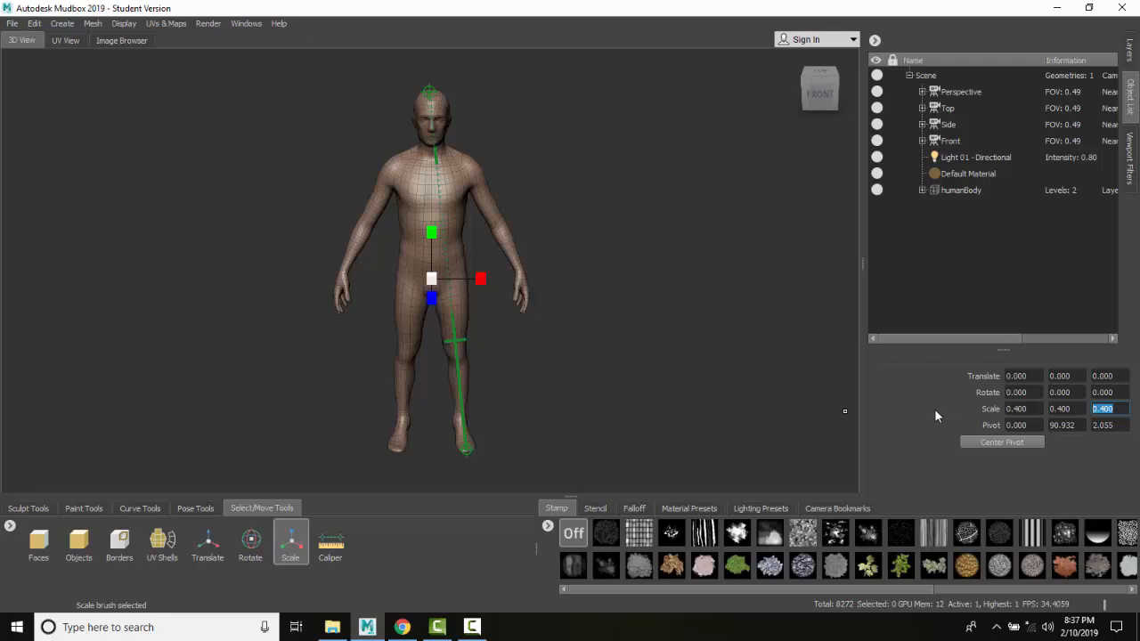
mouse_move(933, 415)
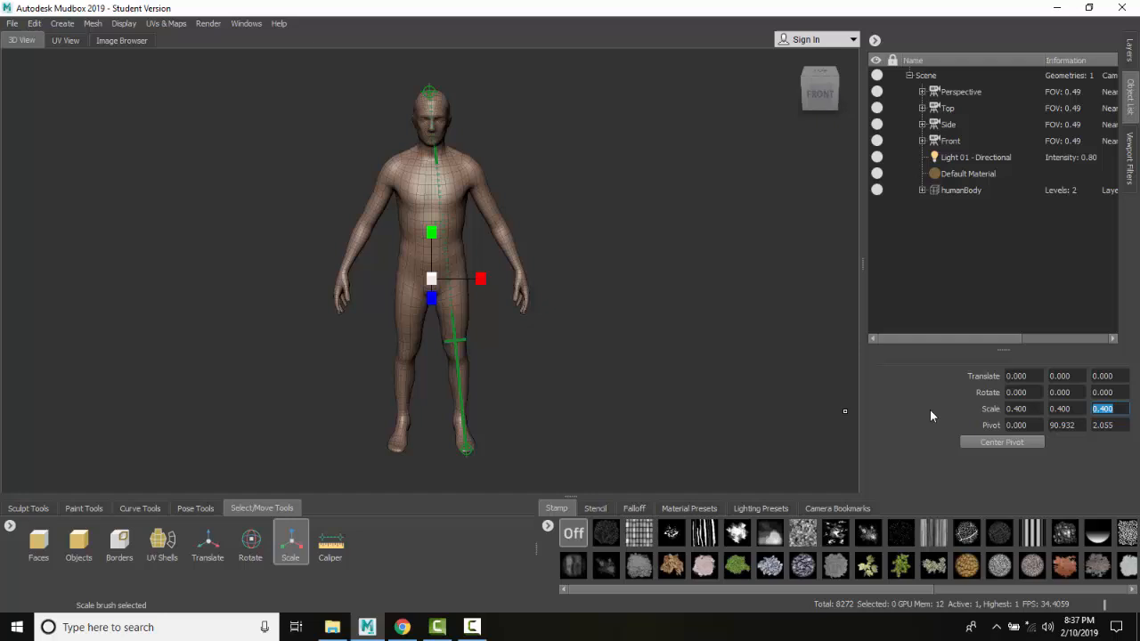
mouse_move(902, 407)
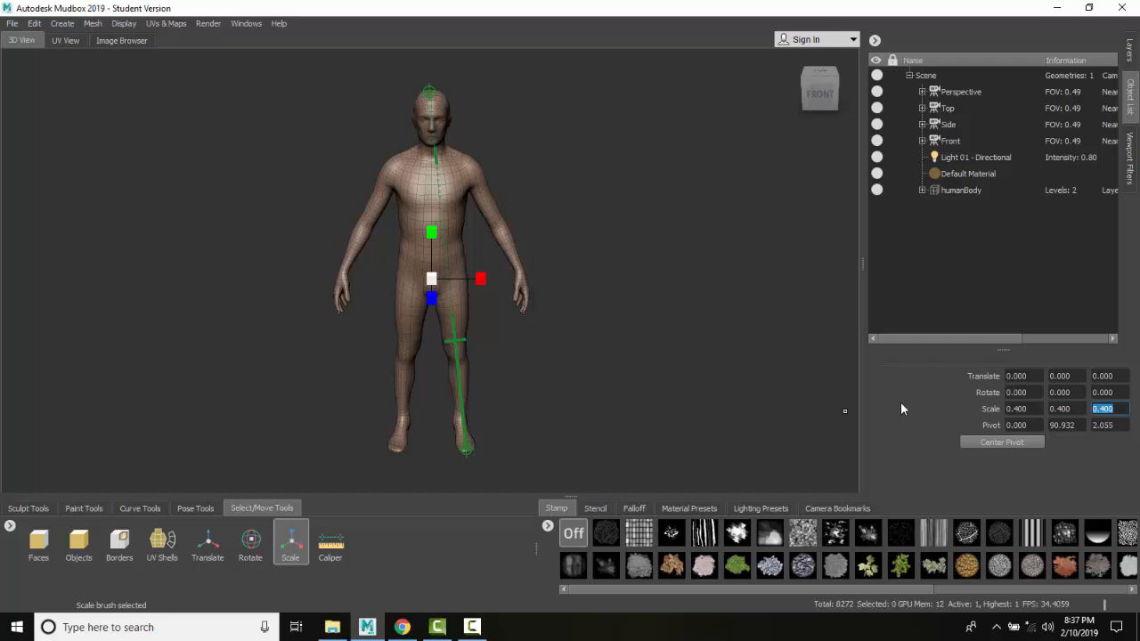